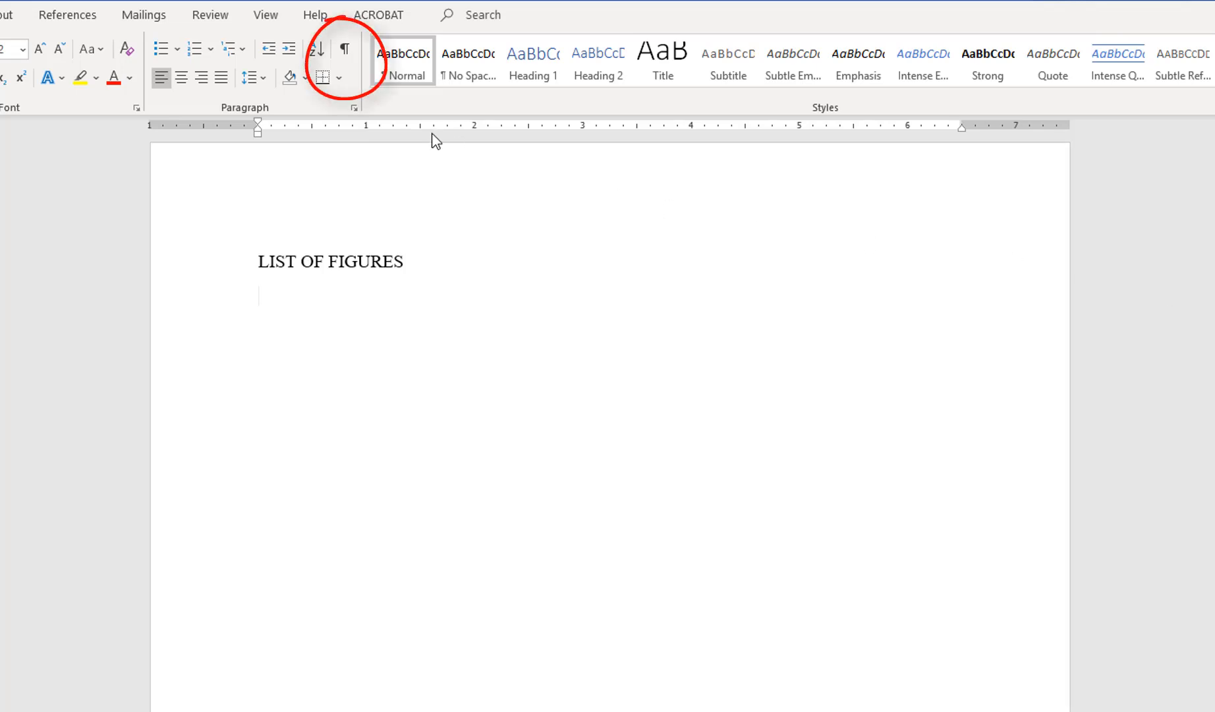
Turn on Show/Hide so the empty paragraphs and page break under LIST OF FIGURES appear
left_click(344, 50)
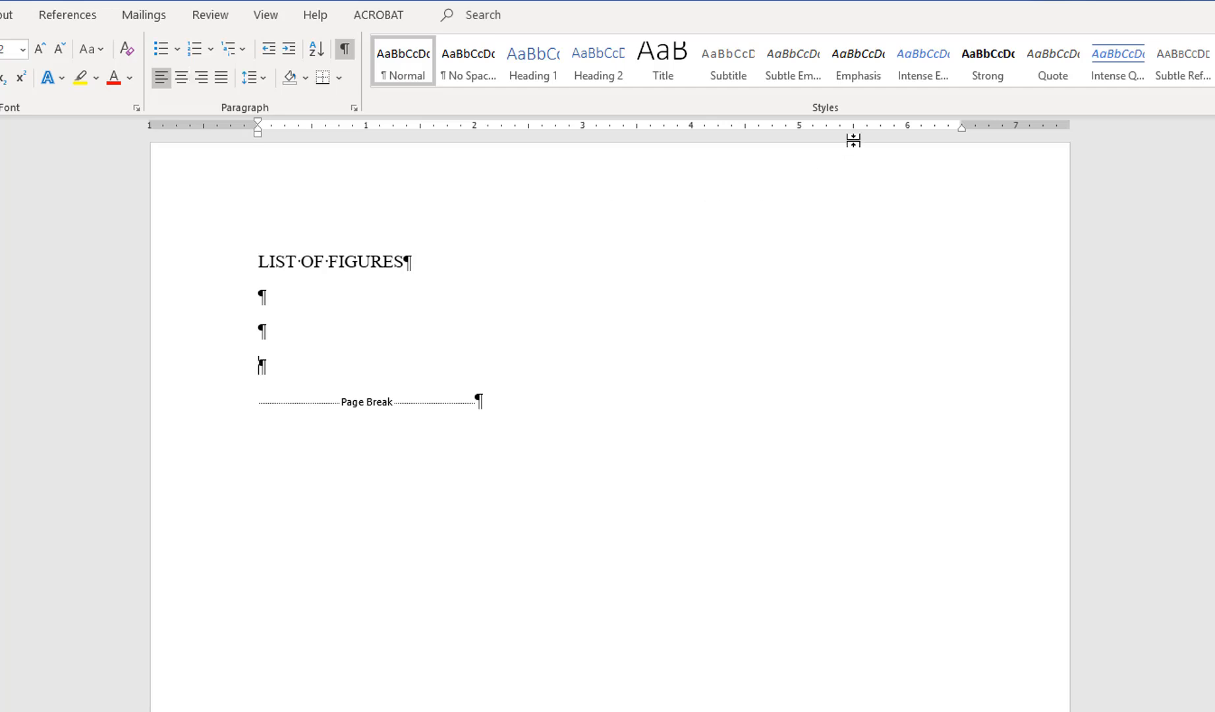
mouse_move(852, 139)
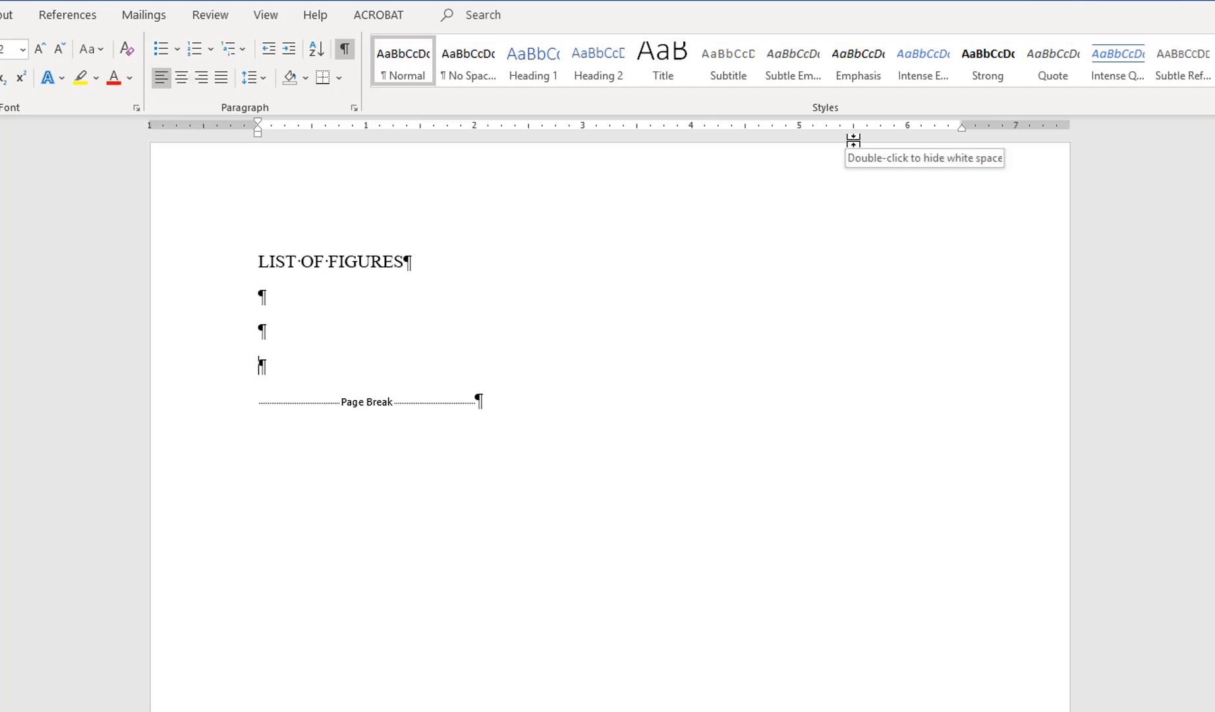
left_click(533, 59)
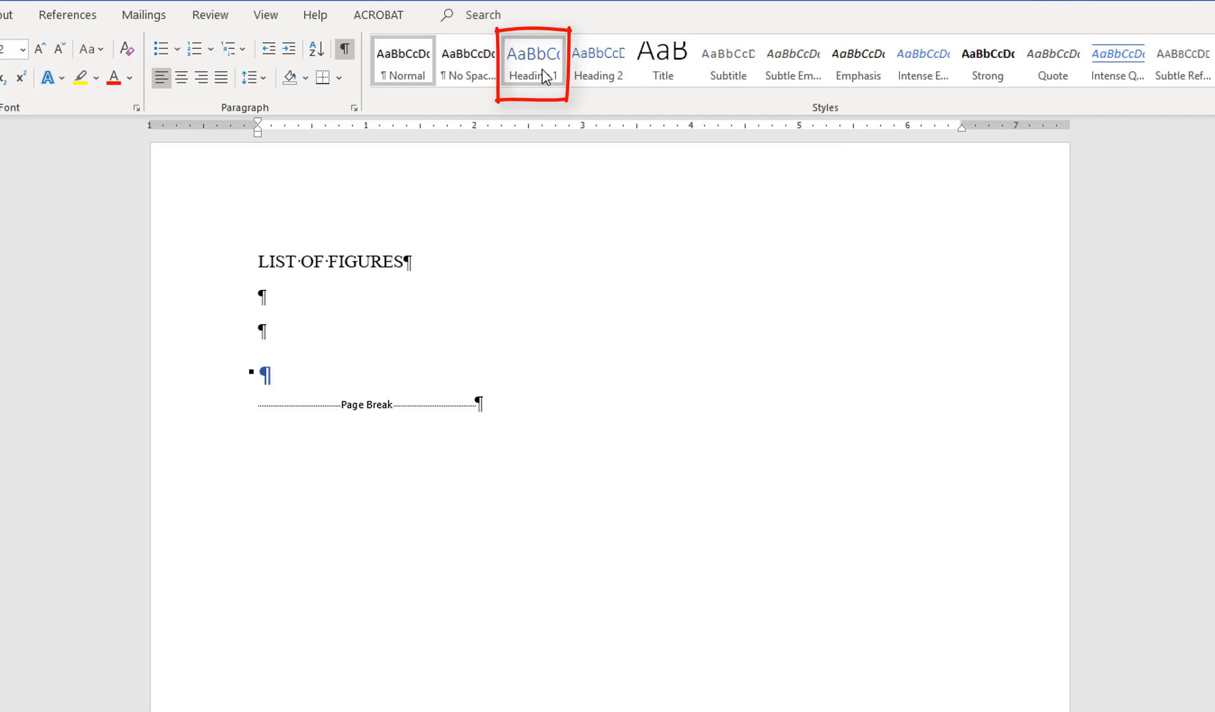
mouse_move(529, 74)
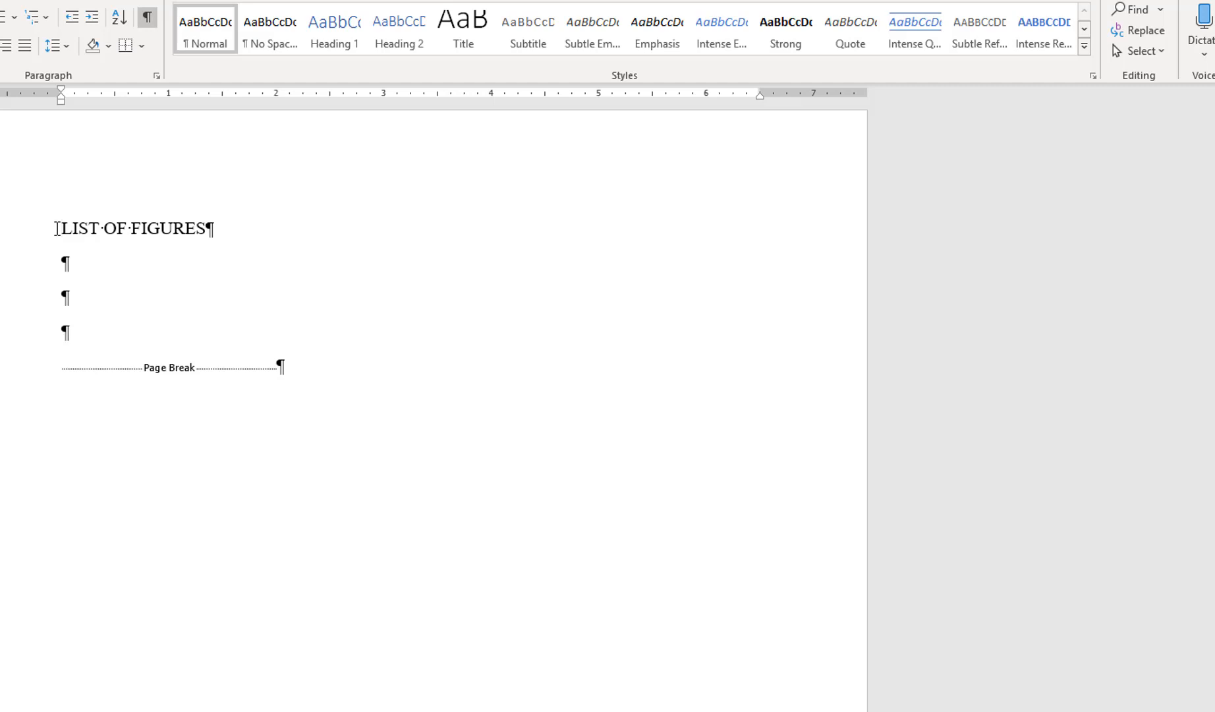
mouse_move(335, 46)
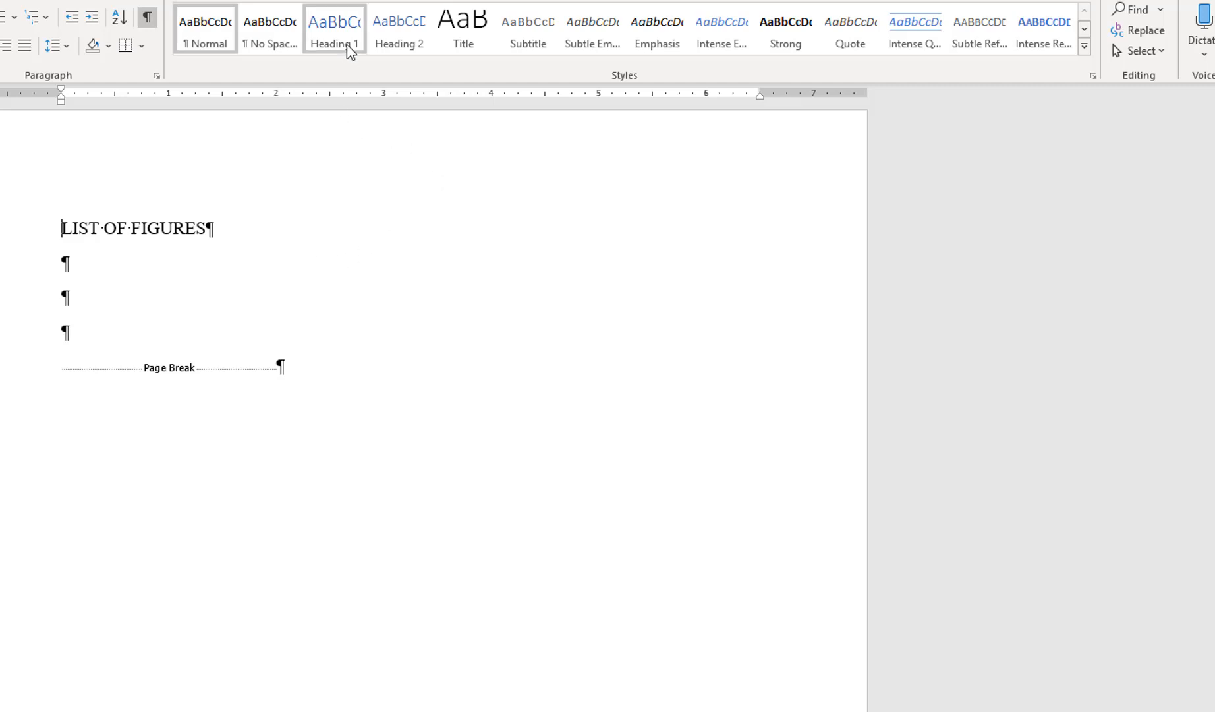
left_click(334, 26)
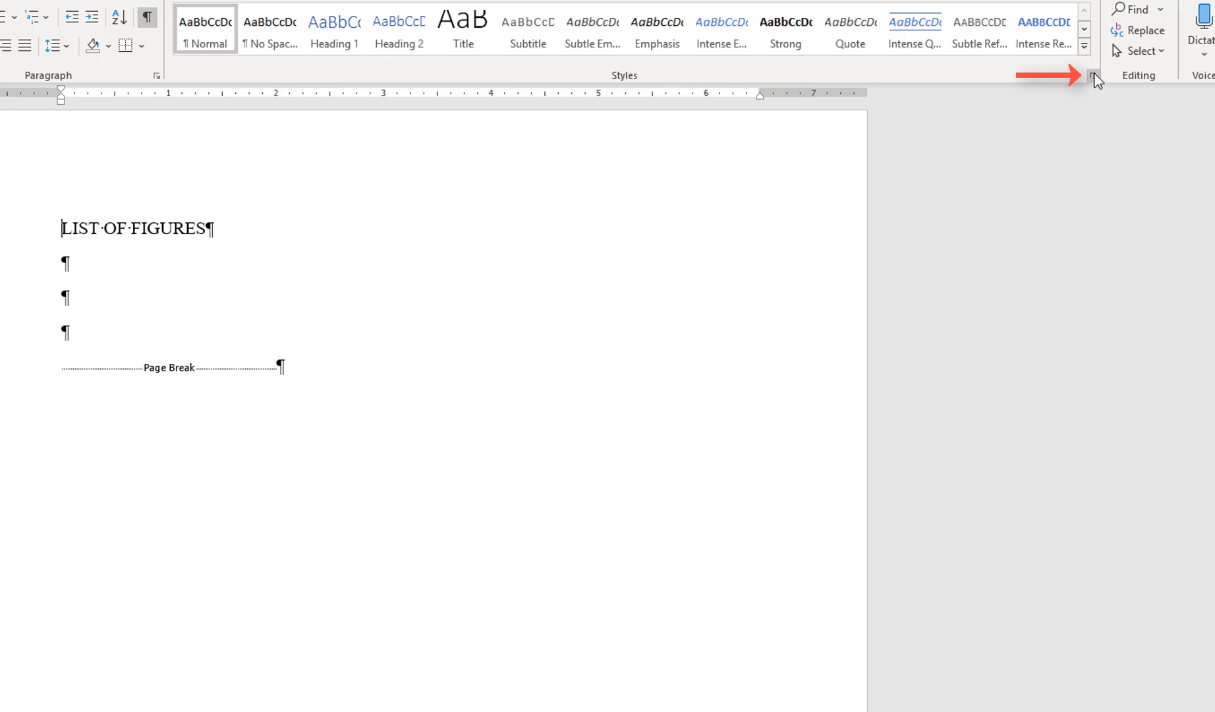
Show the Styles pane and the dropdown options for the Heading 1 style
left_click(1090, 75)
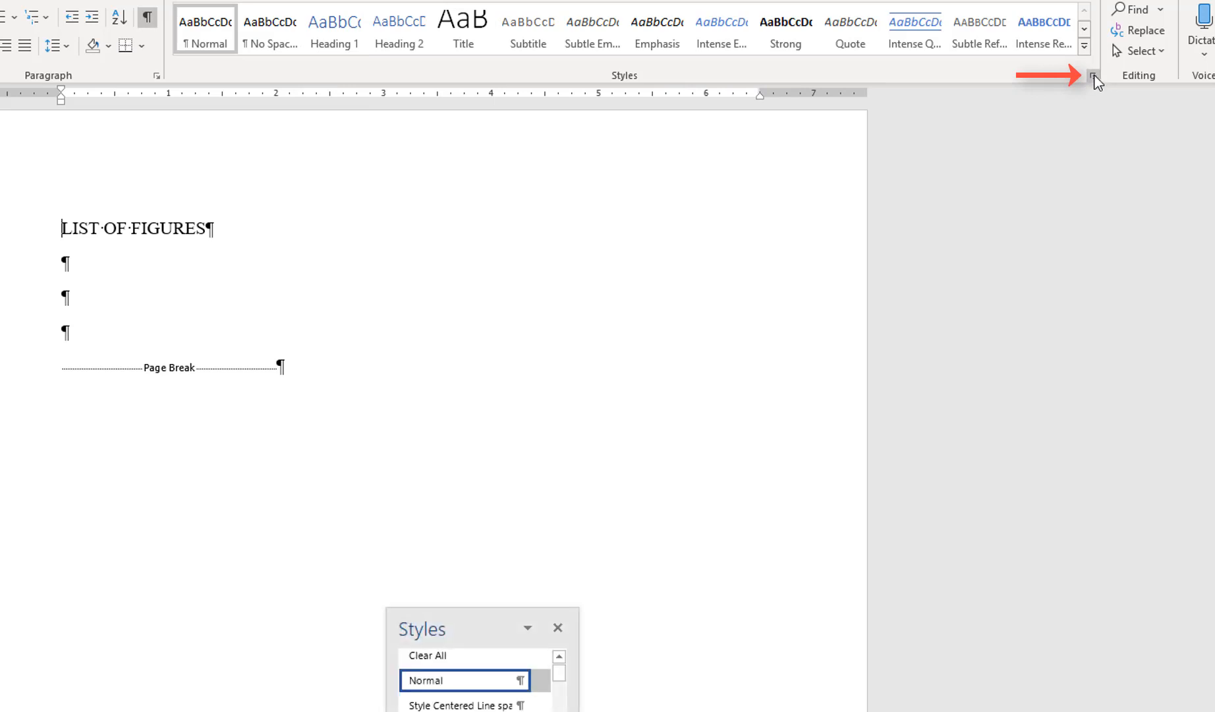
mouse_move(493, 629)
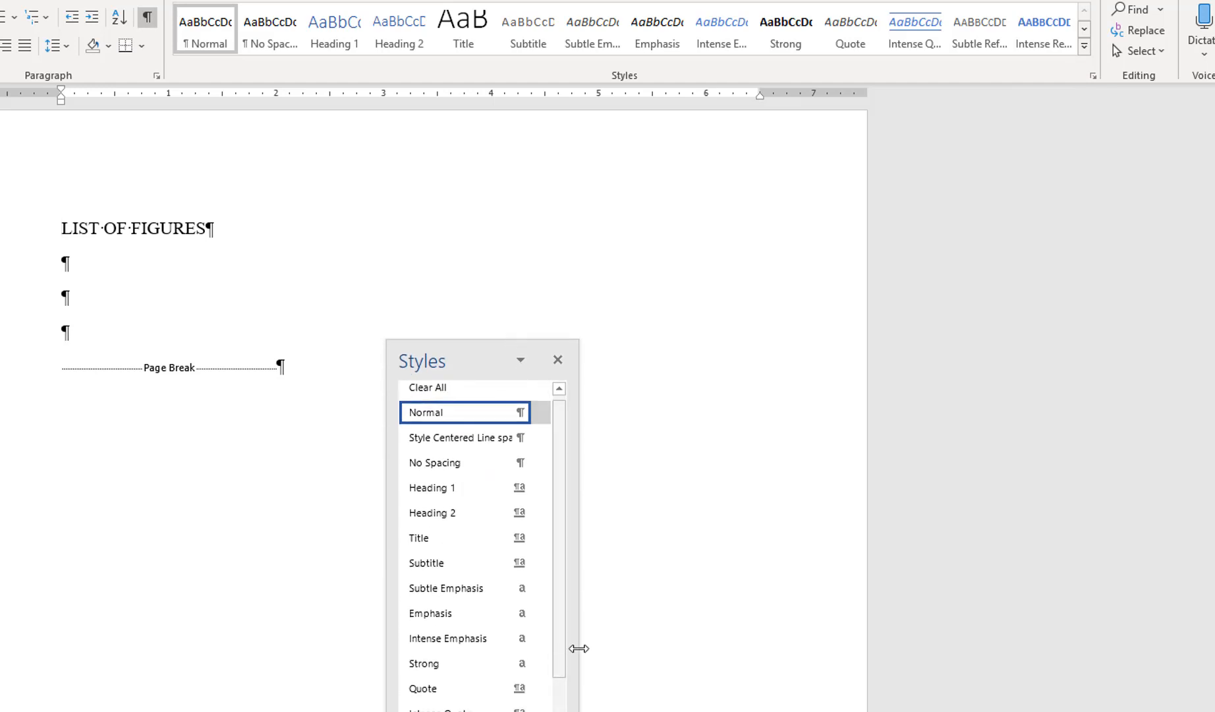
mouse_move(547, 523)
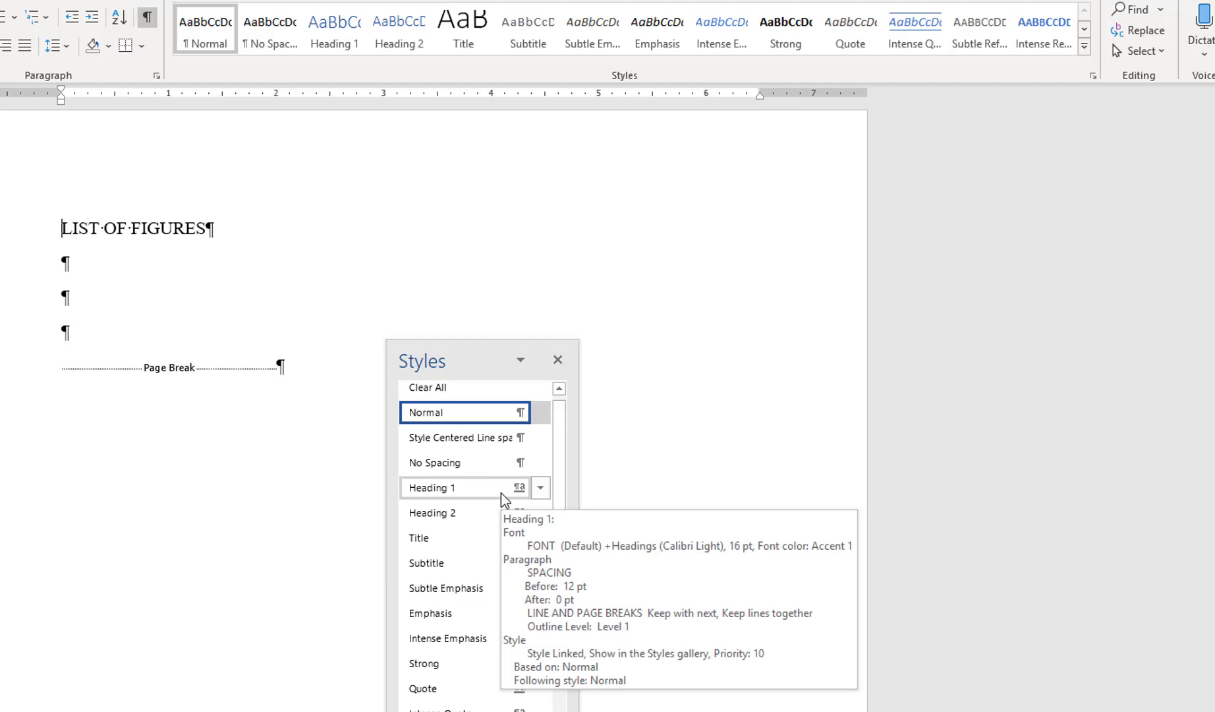
mouse_move(514, 503)
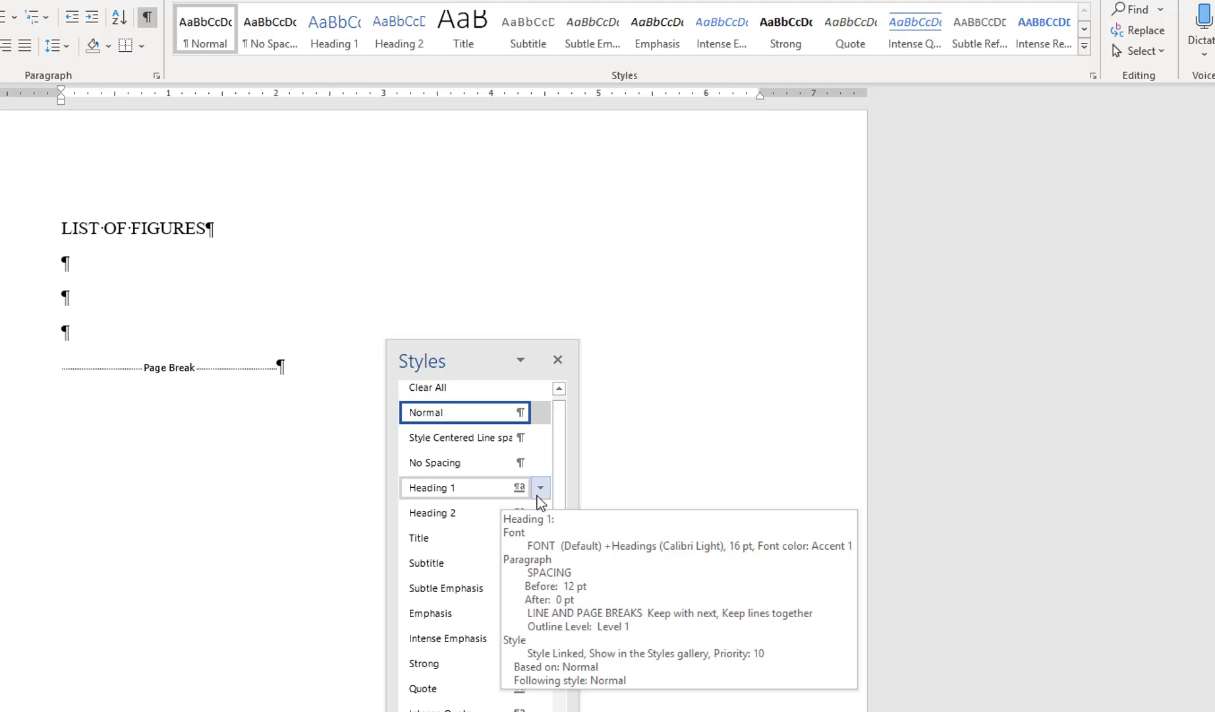
left_click(540, 487)
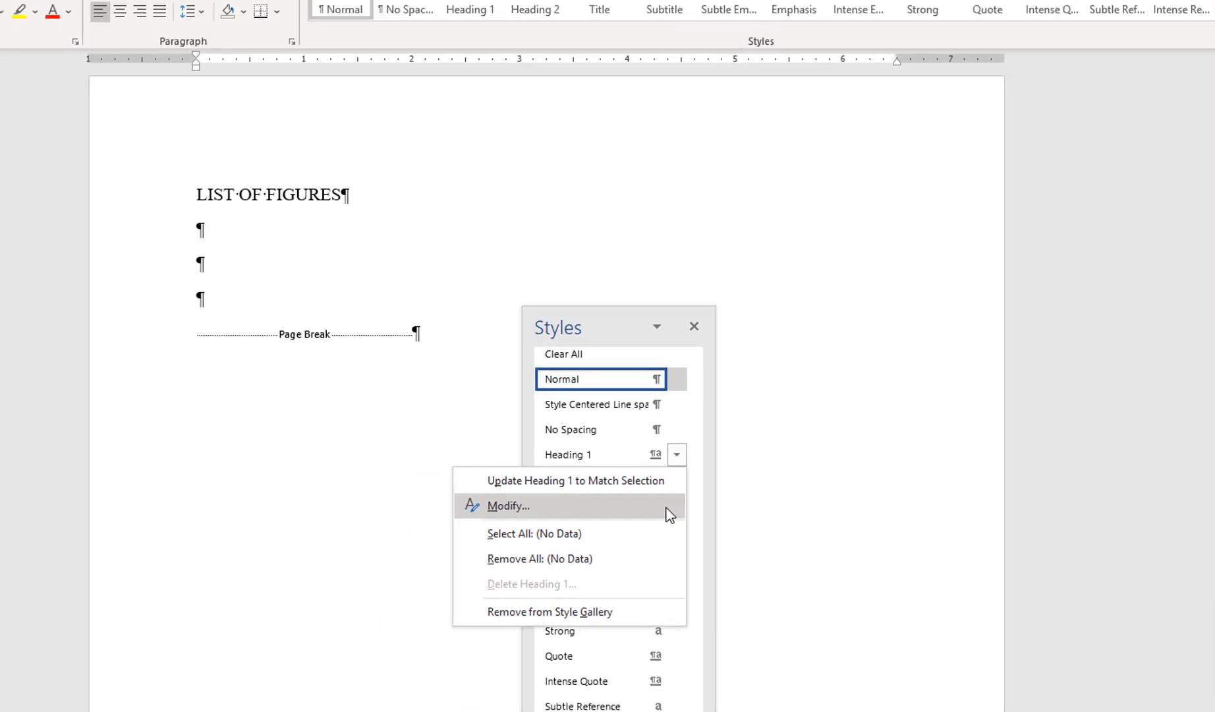
In Modify Style, set Heading 1 to 14 pt, bold, with Automatic black font colour
left_click(512, 506)
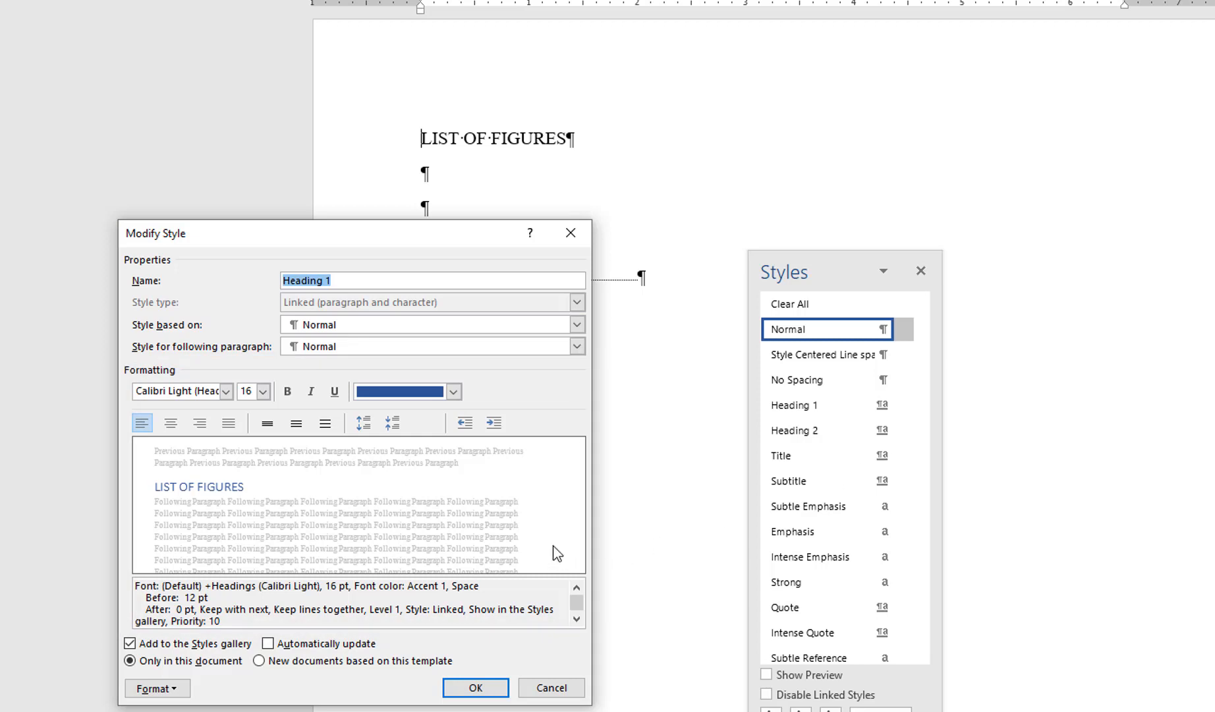
left_click(266, 392)
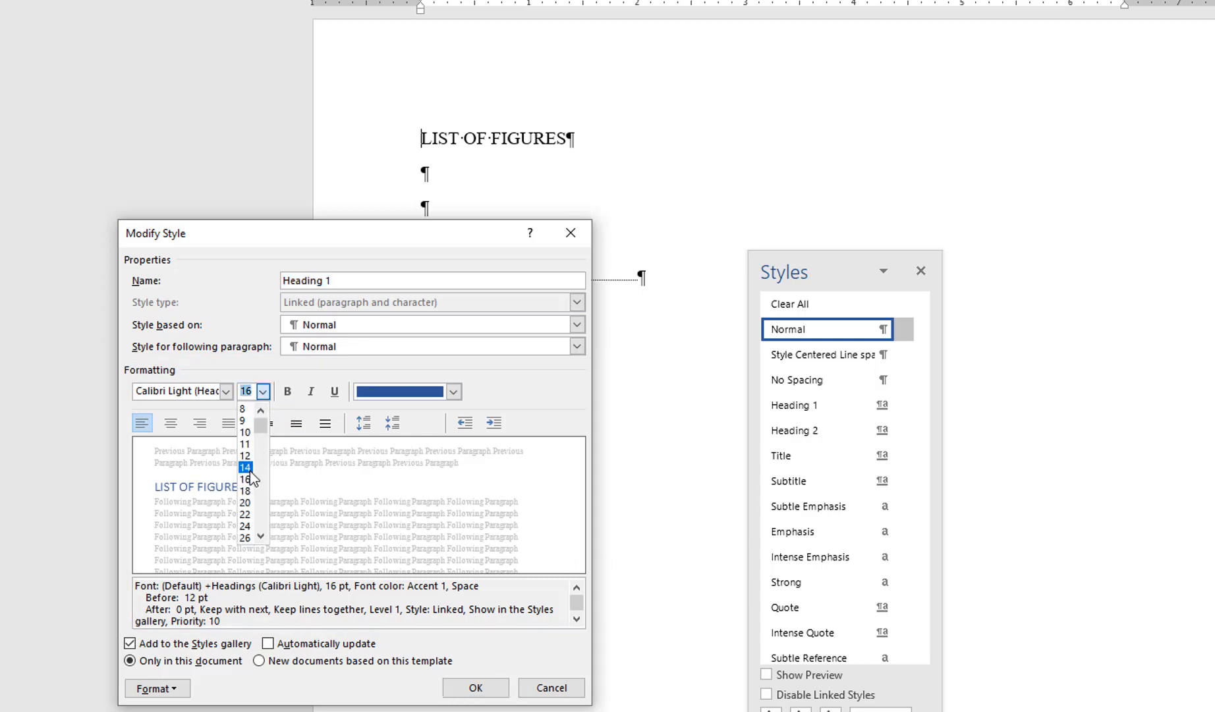
left_click(245, 467)
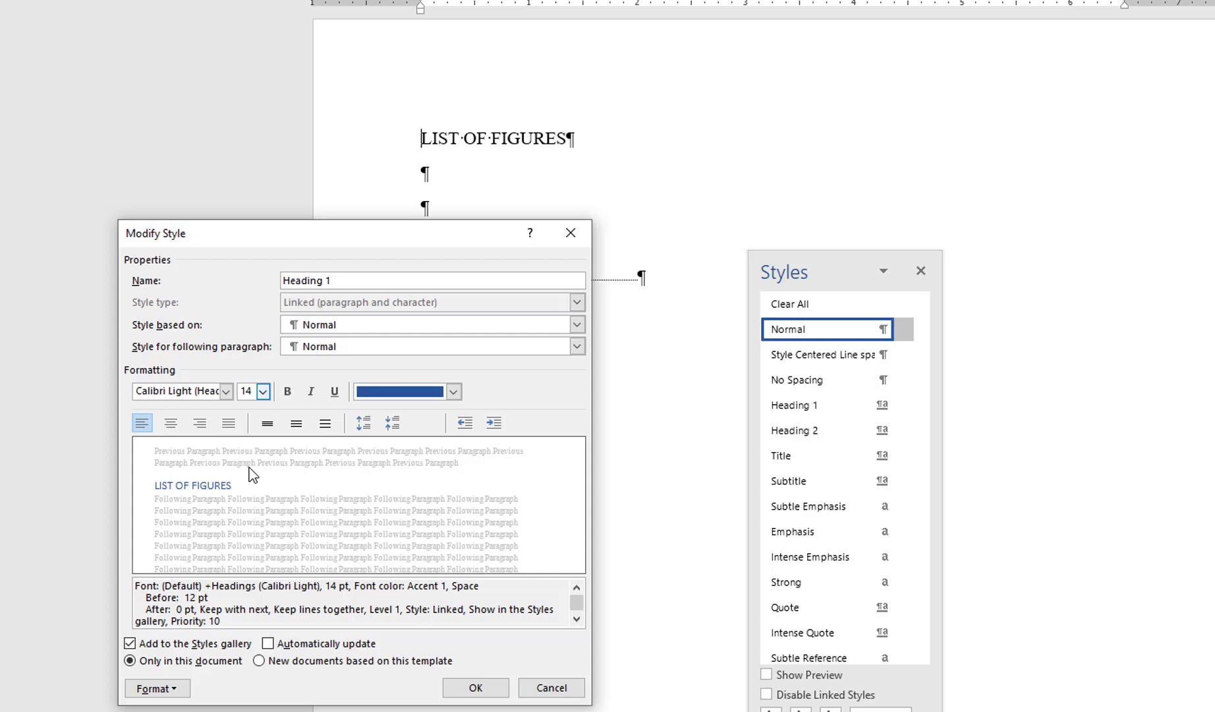
left_click(287, 391)
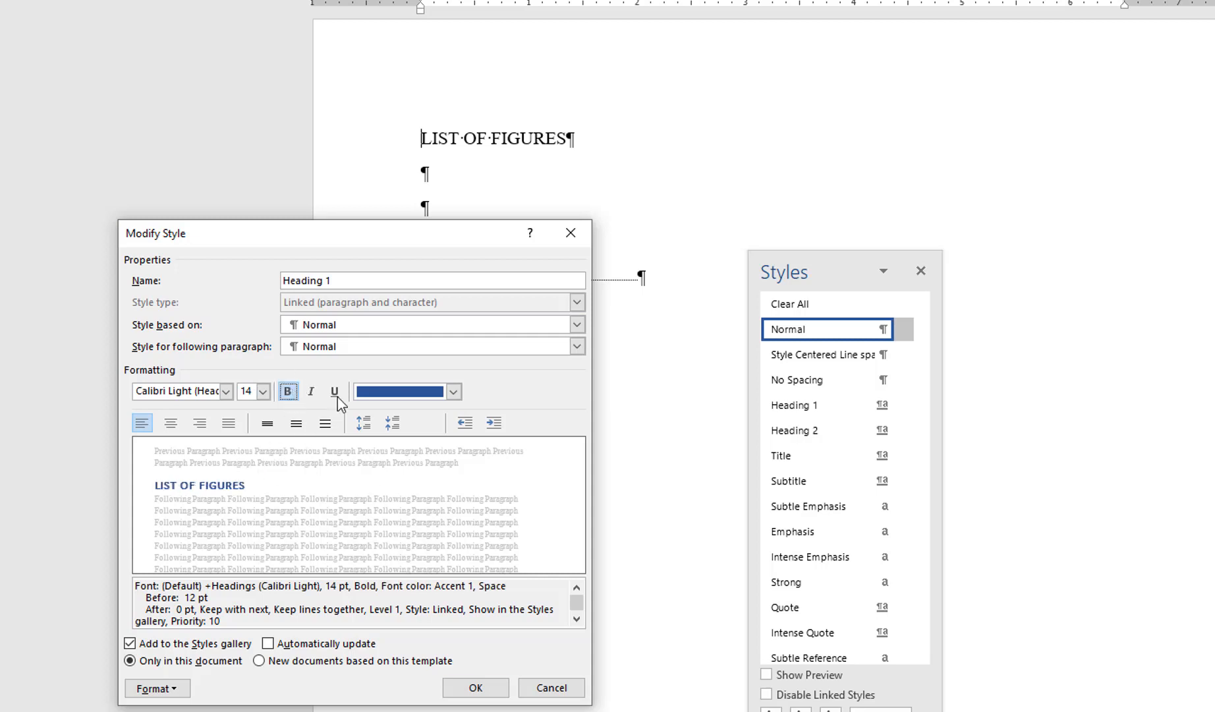
left_click(454, 391)
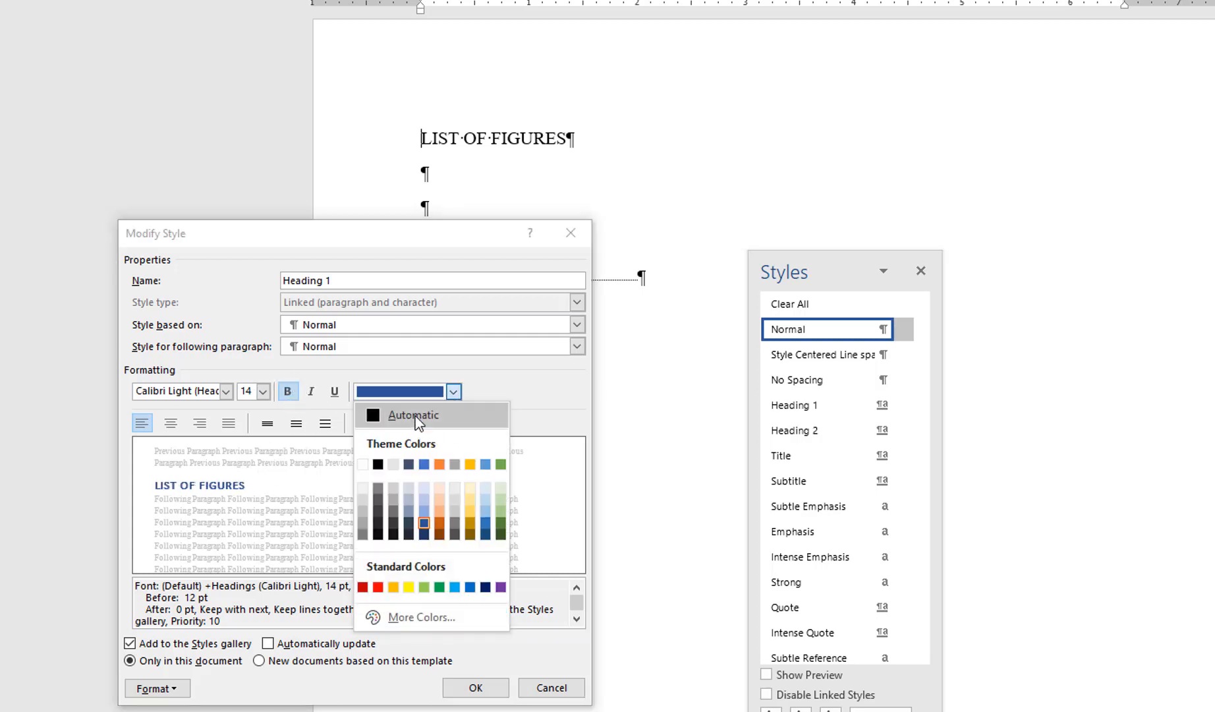
left_click(413, 415)
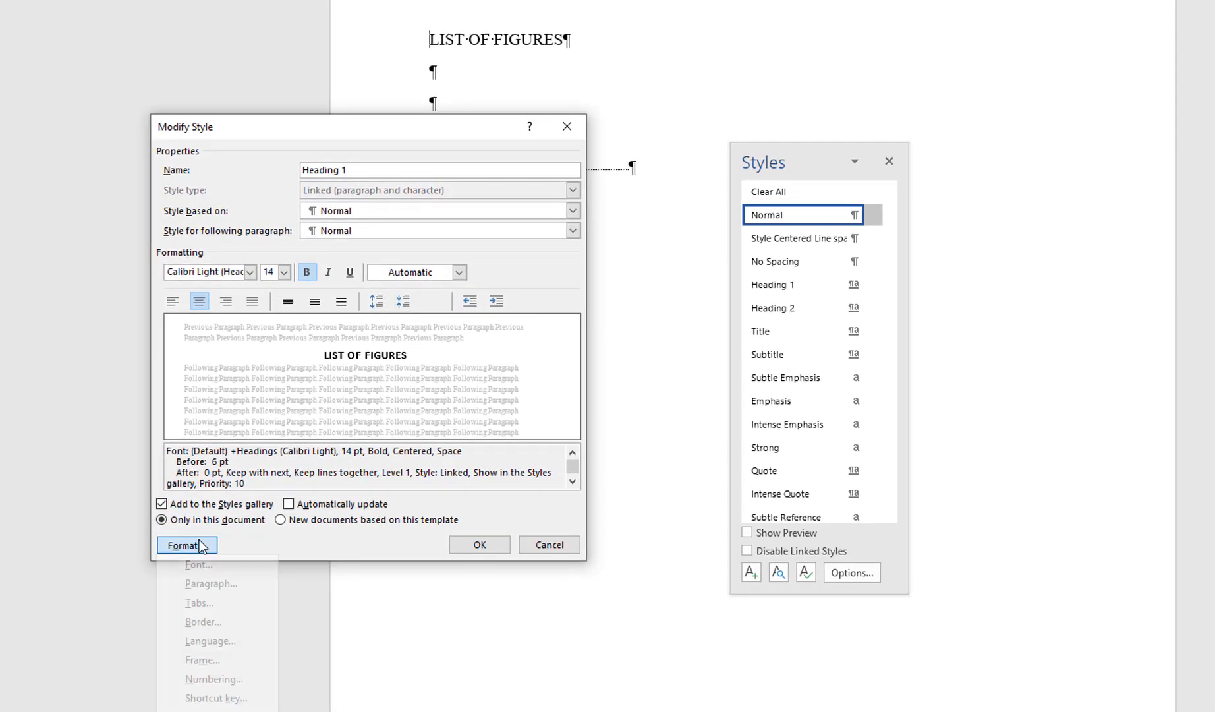
Set Heading 1 paragraph spacing to 0 pt before, 24 pt after, single, no space between same-style paragraphs
left_click(187, 546)
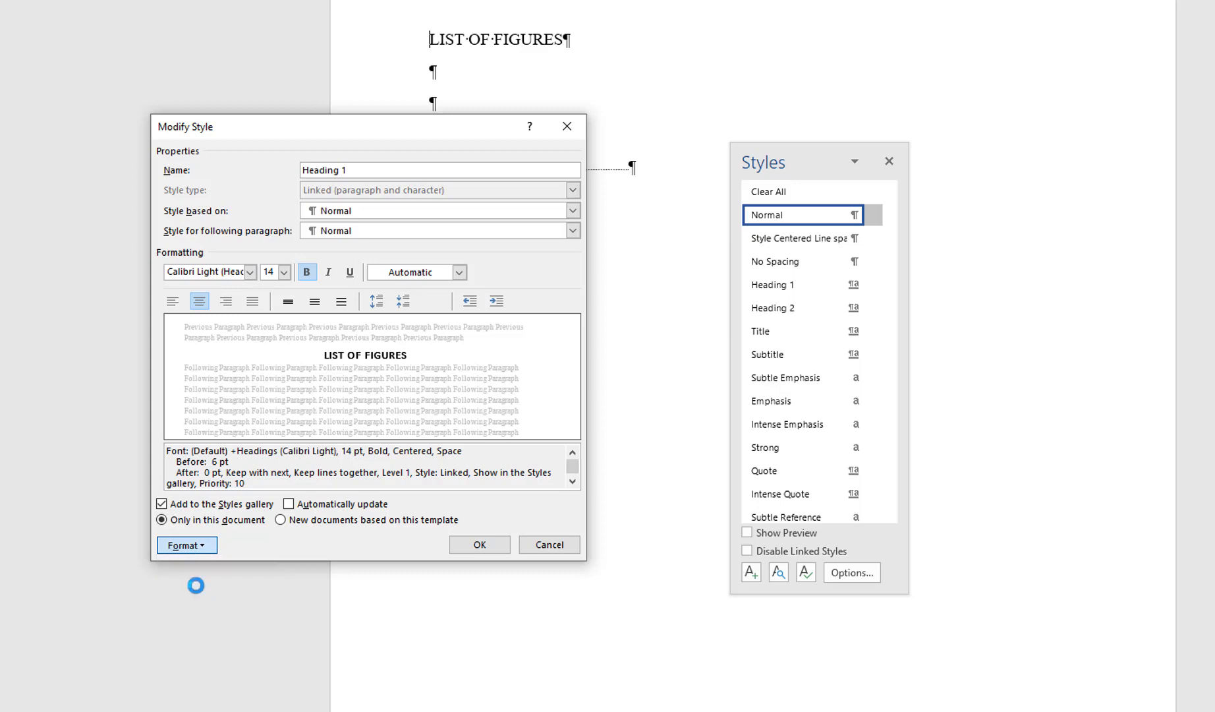
left_click(187, 546)
type("24")
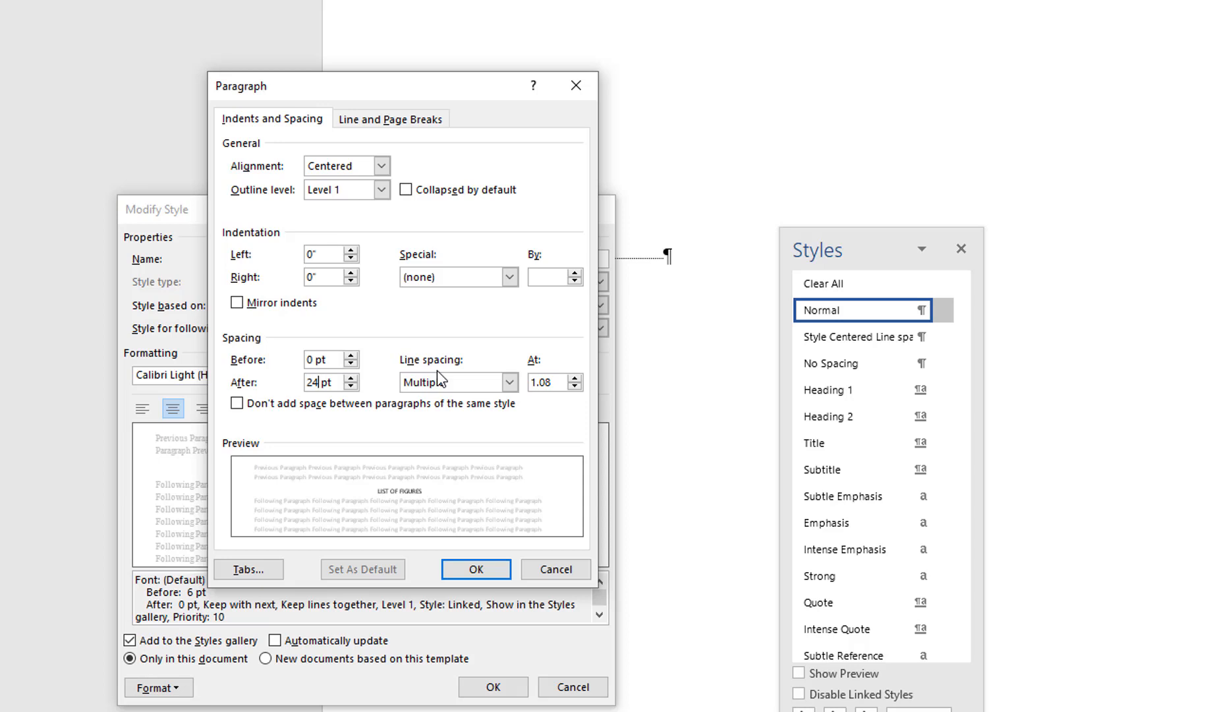
left_click(510, 382)
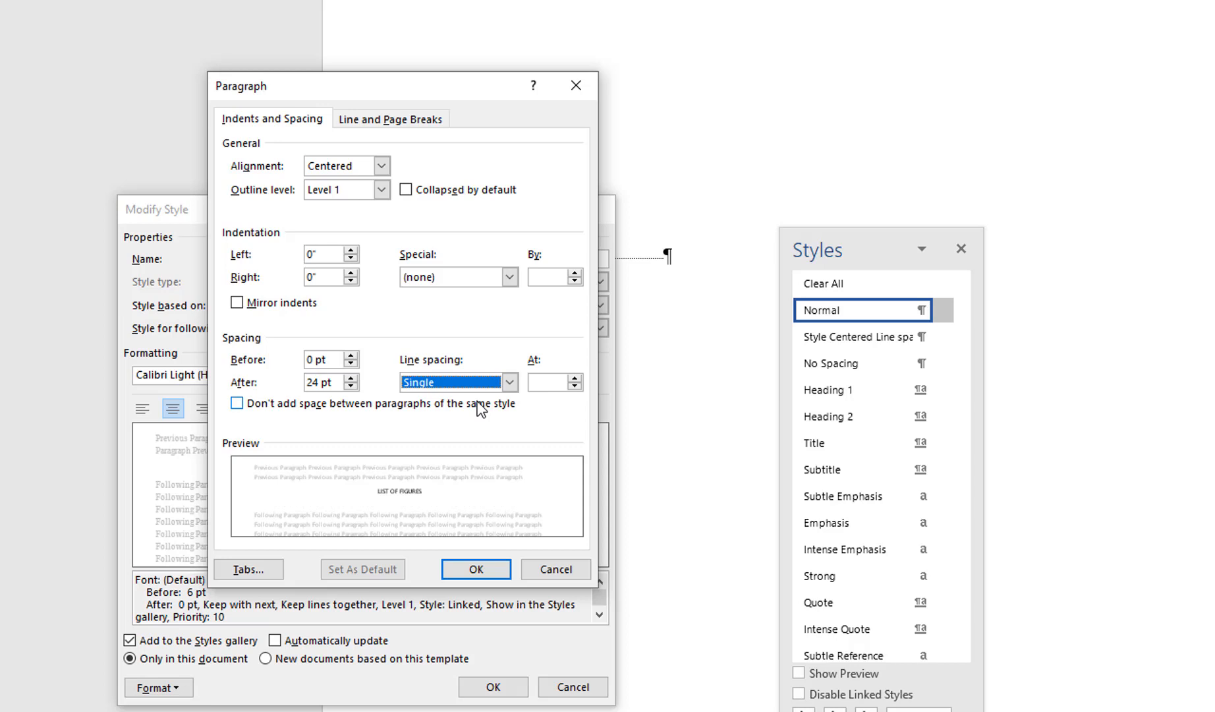
mouse_move(379, 410)
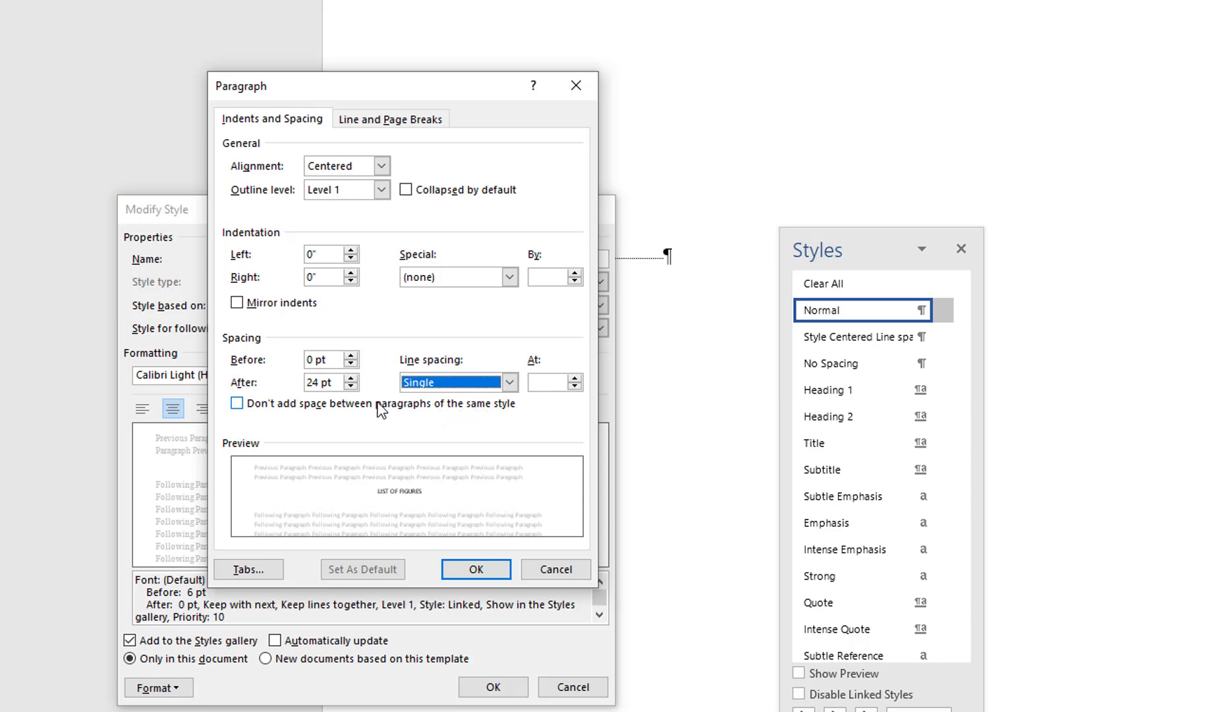
left_click(237, 403)
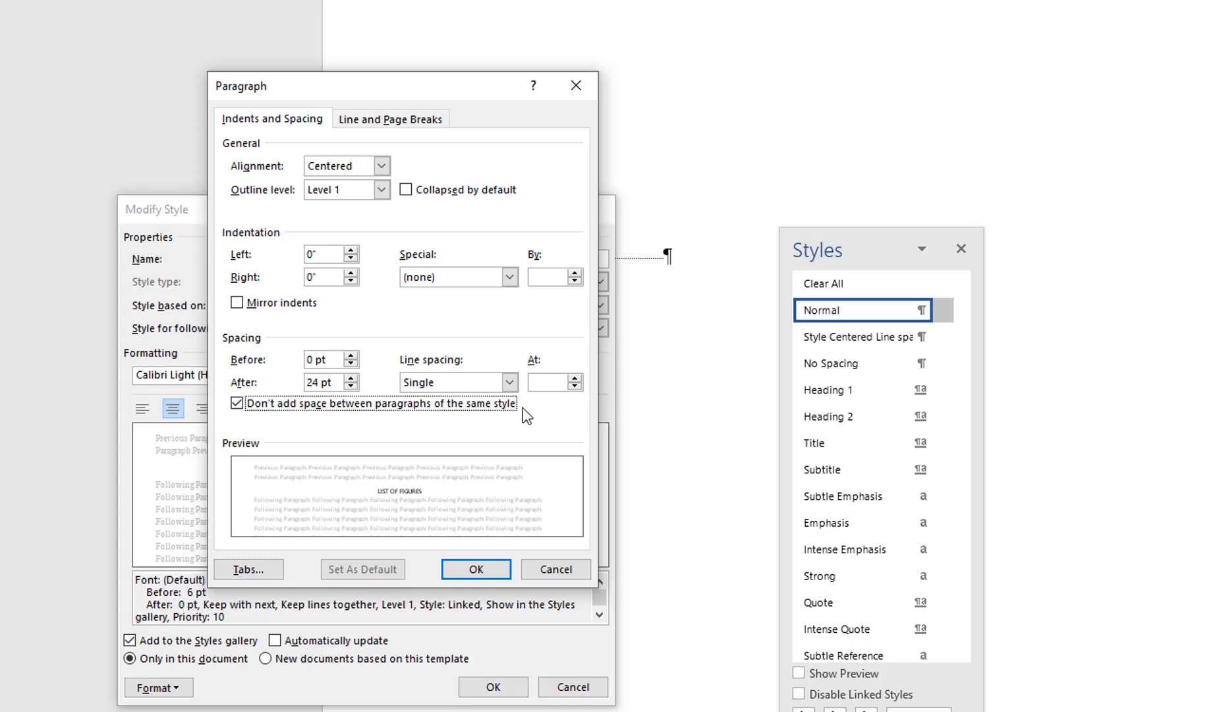
left_click(475, 569)
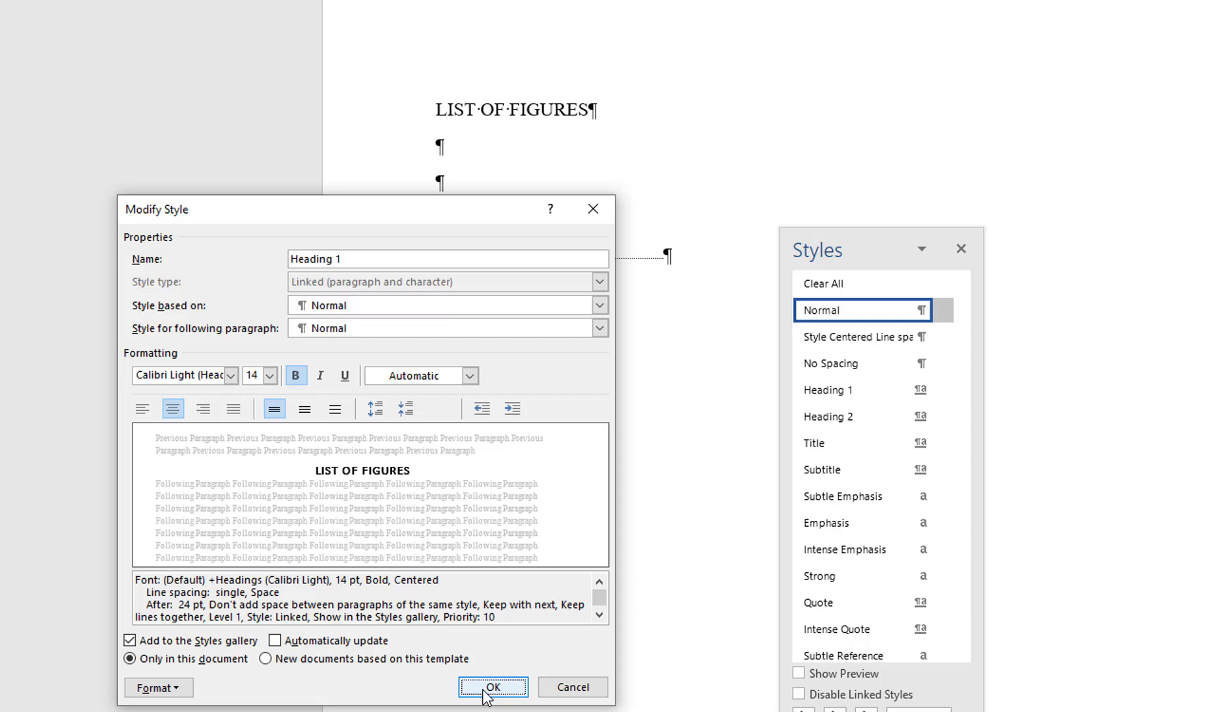
Confirm the modified Heading 1 style so LIST OF FIGURES becomes a centred bold title, and dismiss the Styles pane
left_click(492, 705)
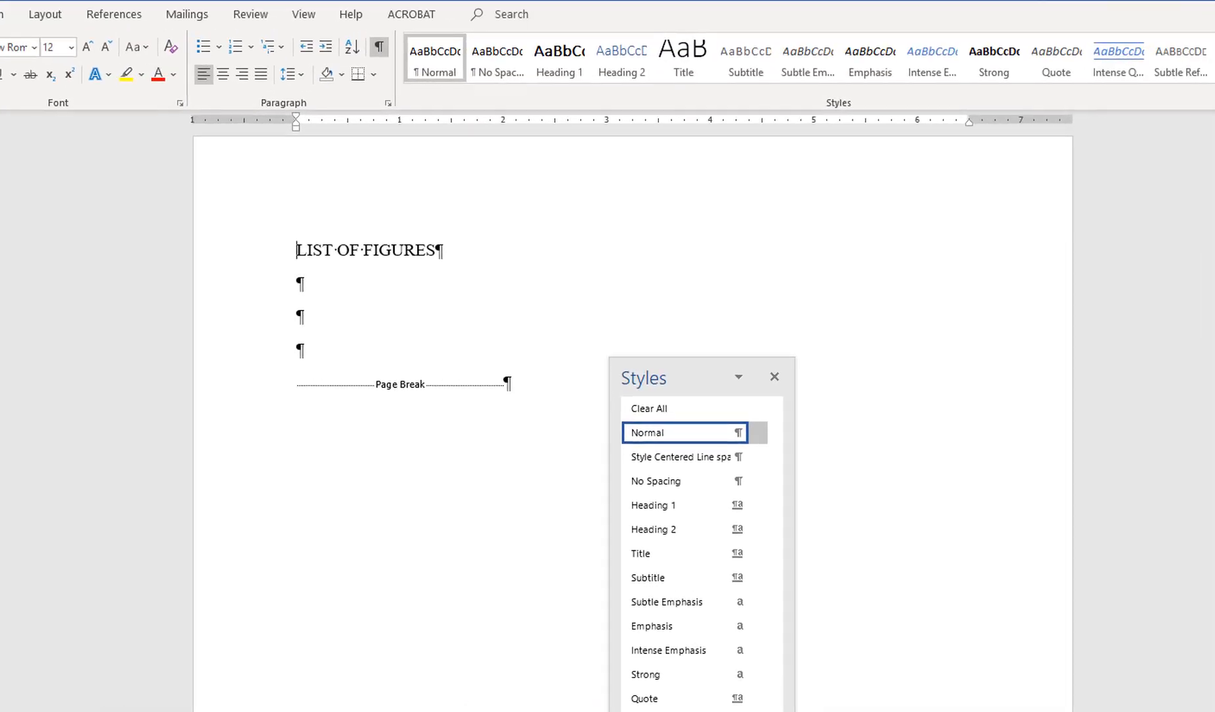
mouse_move(166, 372)
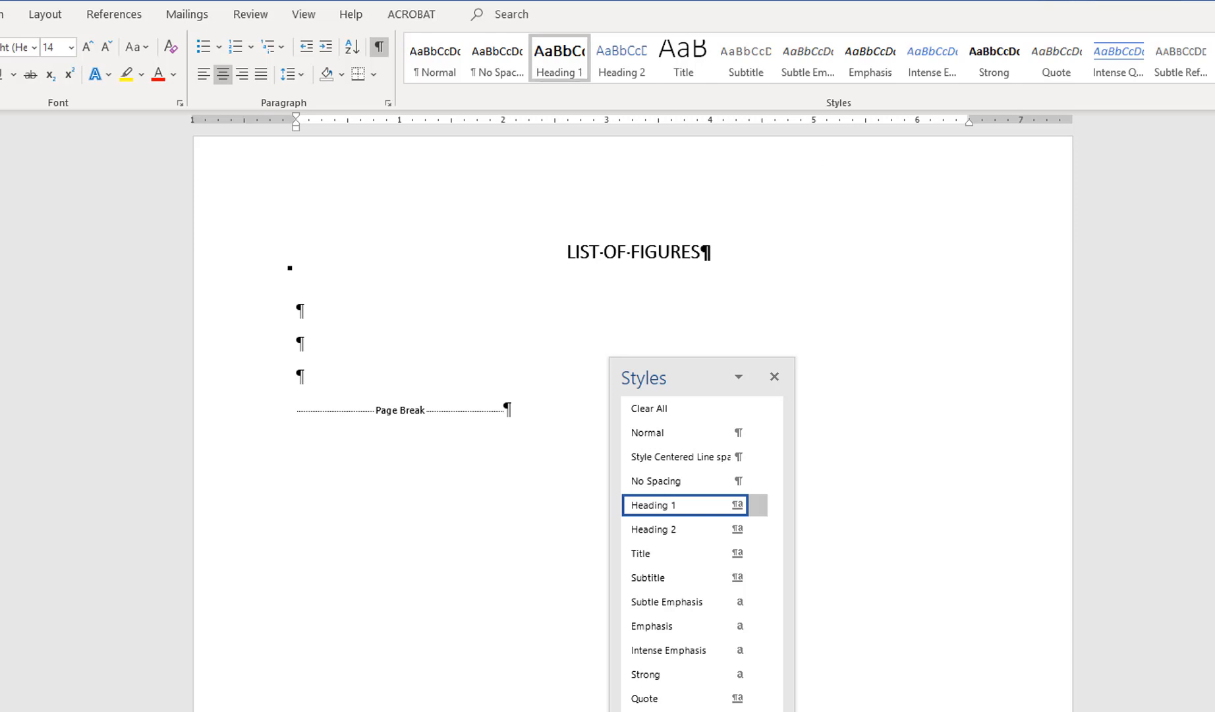
left_click(775, 377)
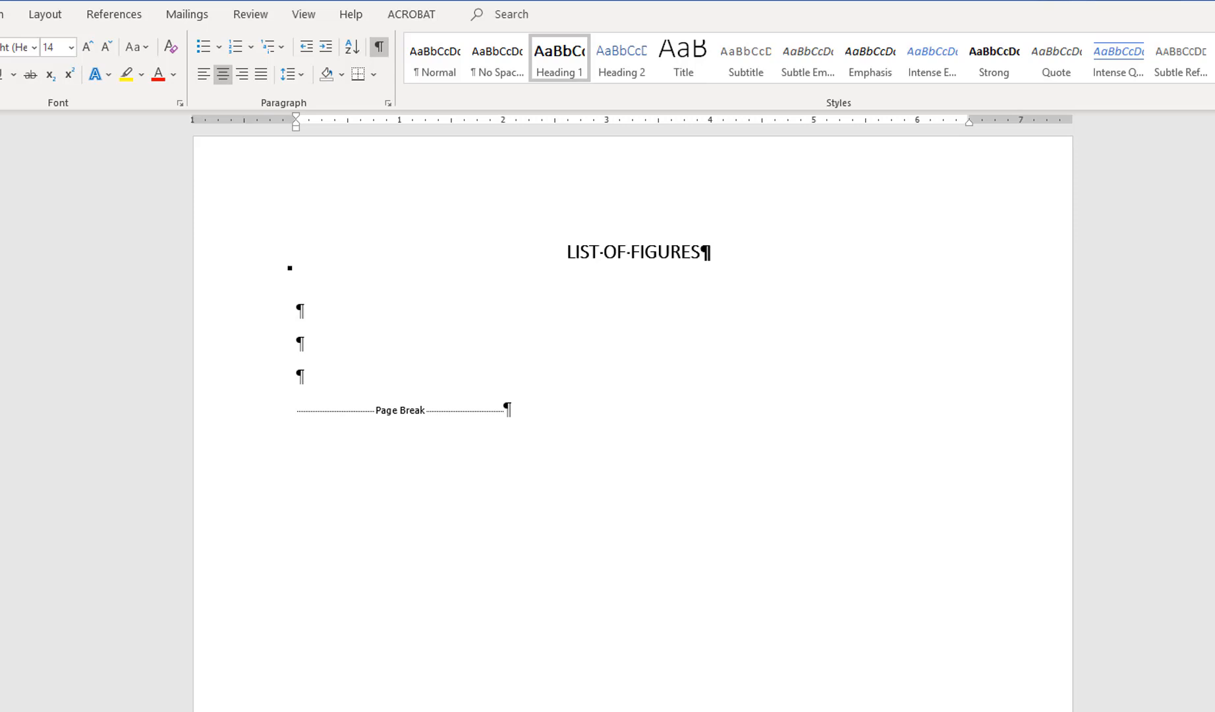
mouse_move(546, 537)
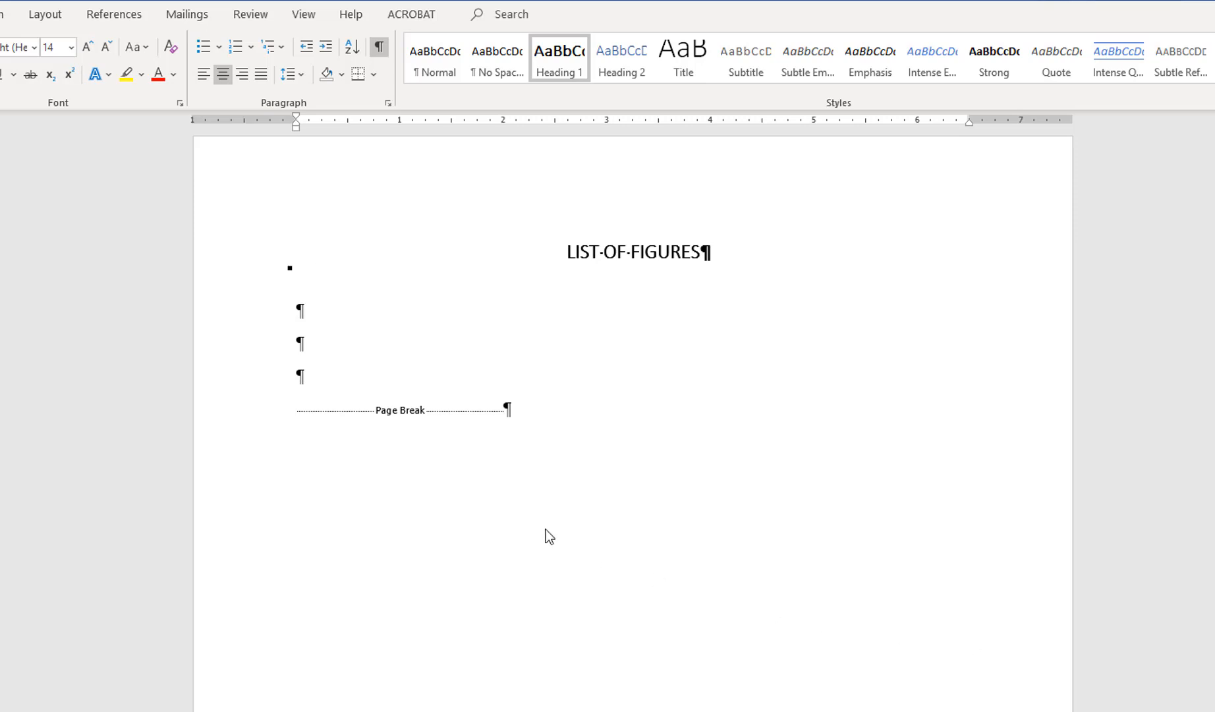
Scroll down to the List of Tables page to reach its title
scroll("down", 3)
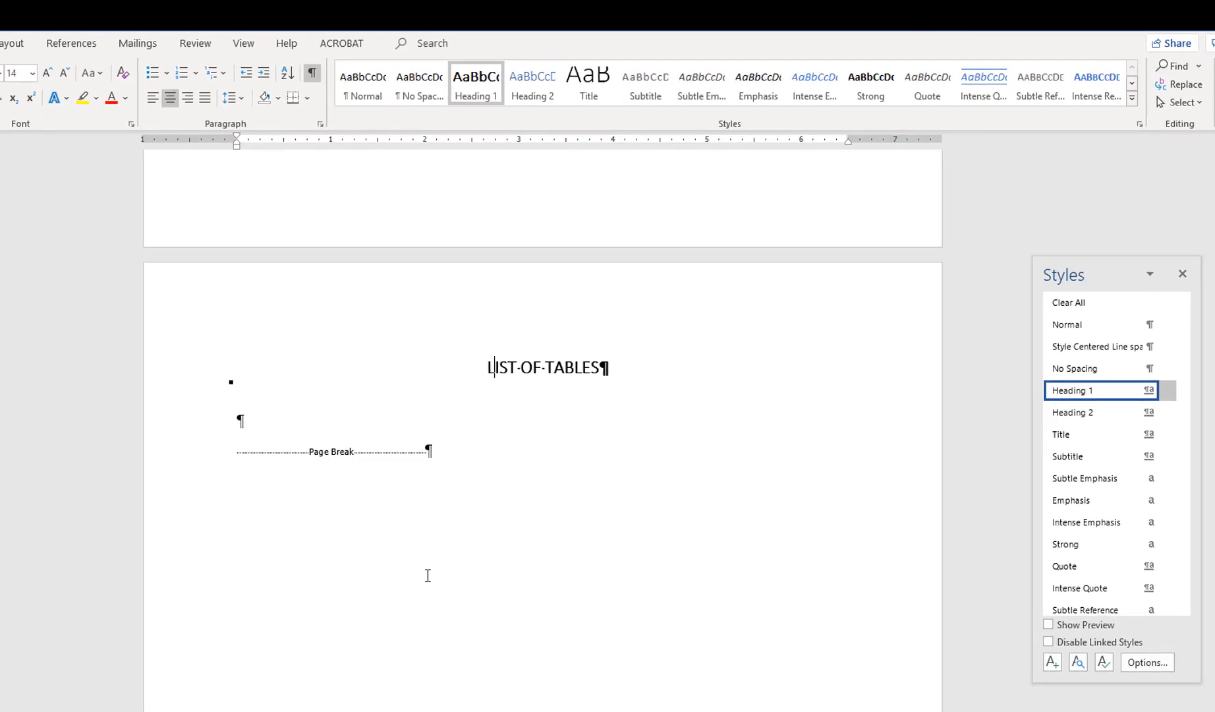
scroll("down", 3)
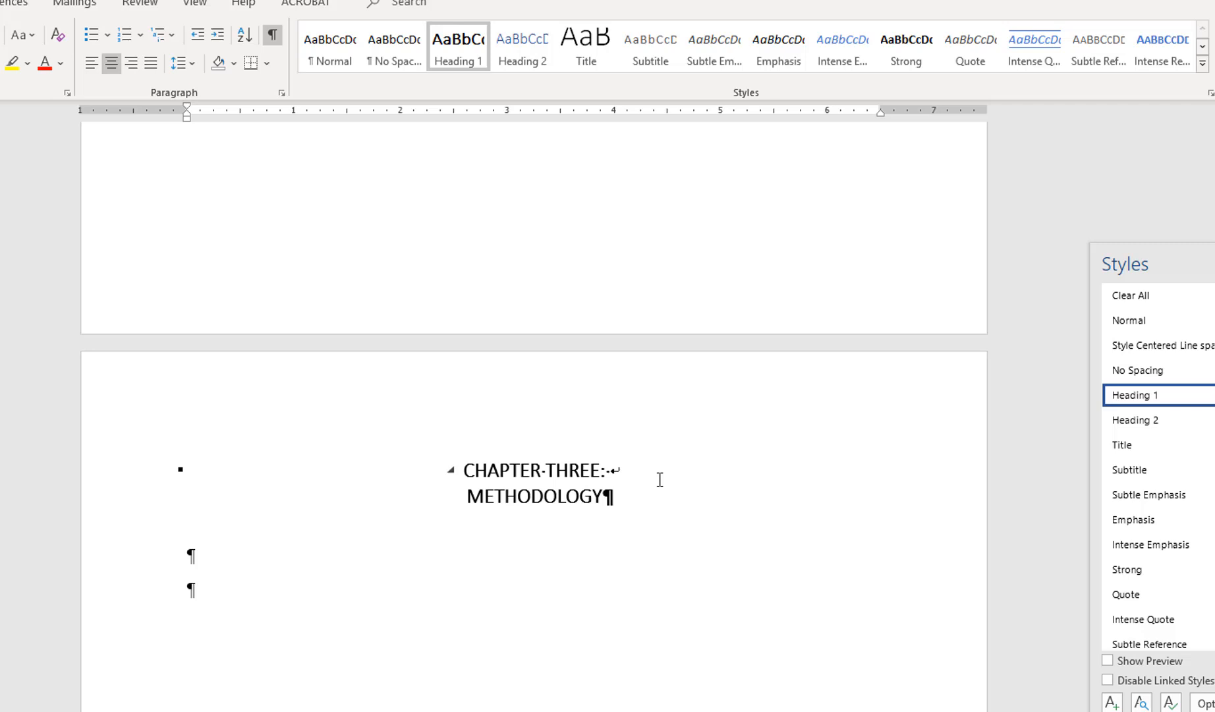
Position the cursor before METHODOLOGY so a soft return puts it on its own line
left_click(465, 497)
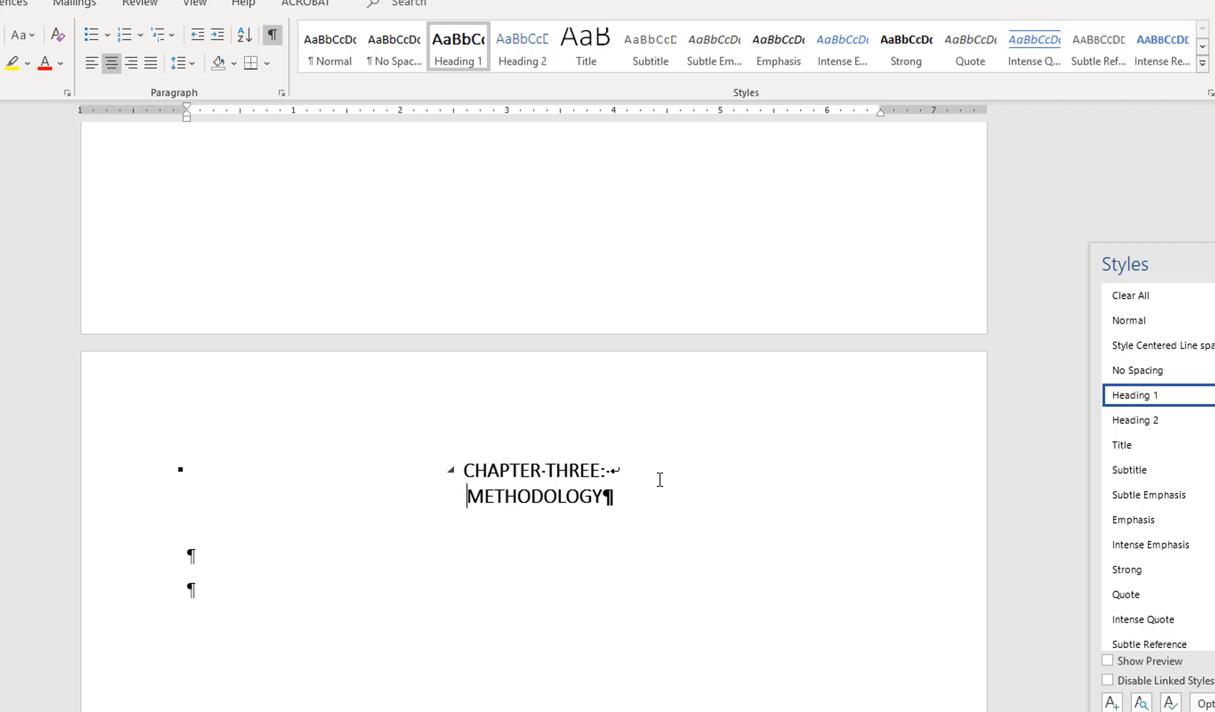